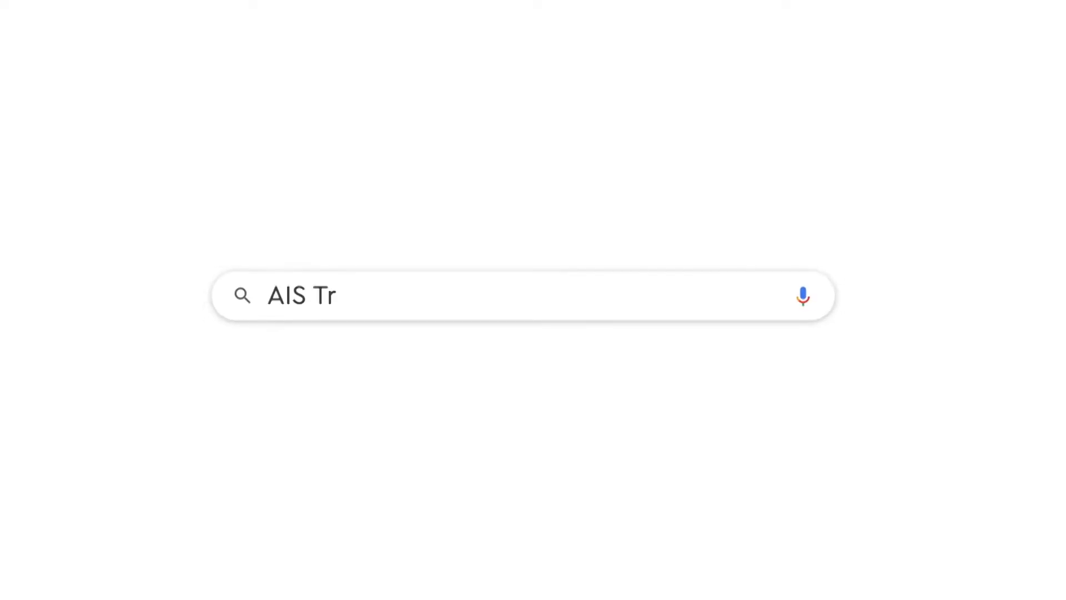
- Type 'AIS Tracking Software' into the Google search box
{"action": "type", "text": "acking Softw"}
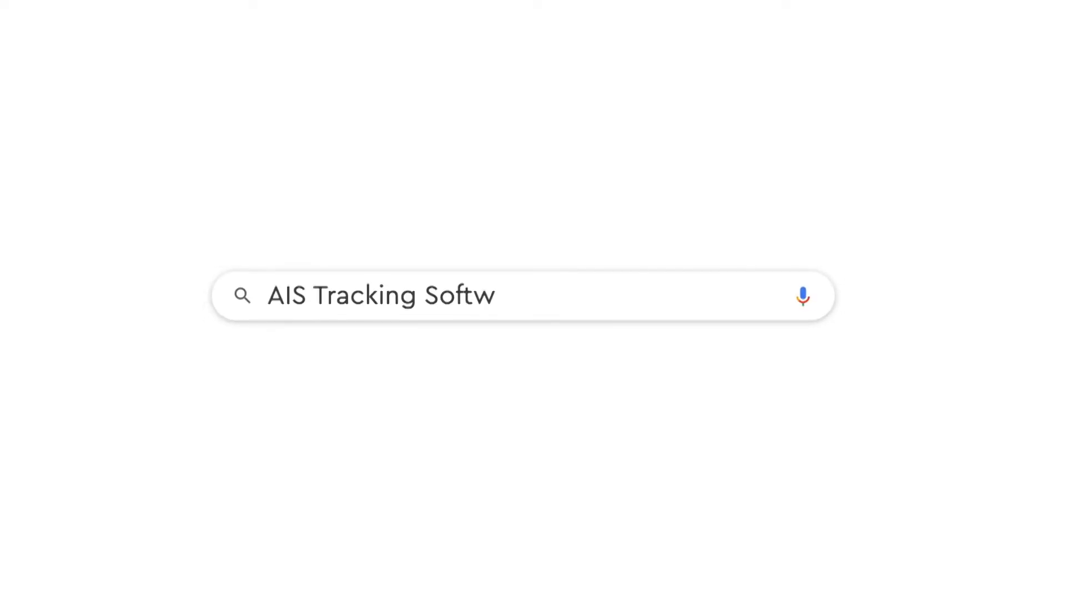
{"action": "type", "text": "are"}
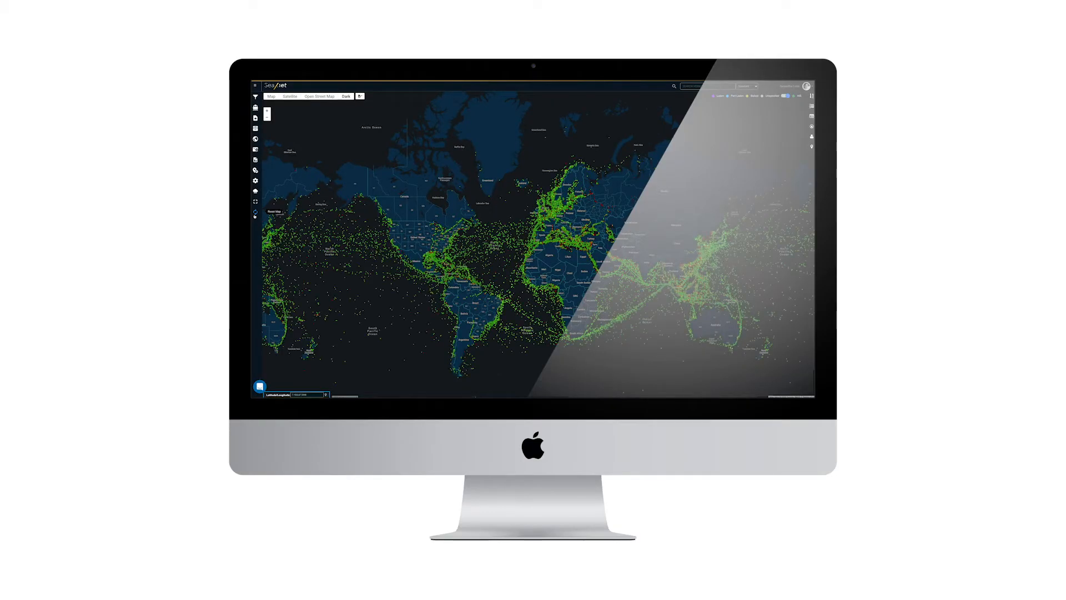
- Cycle weather overlays through precipitation, sea state and sea temperature, then open Notifications Management
{"action": "left_click", "coordinate": [254, 191]}
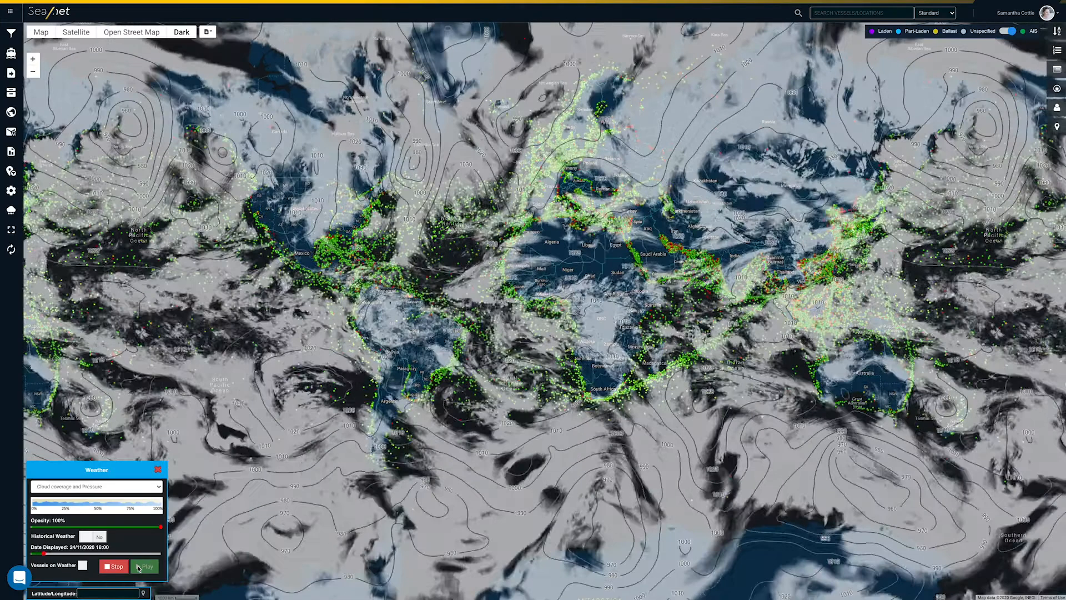
{"action": "left_click", "coordinate": [144, 566]}
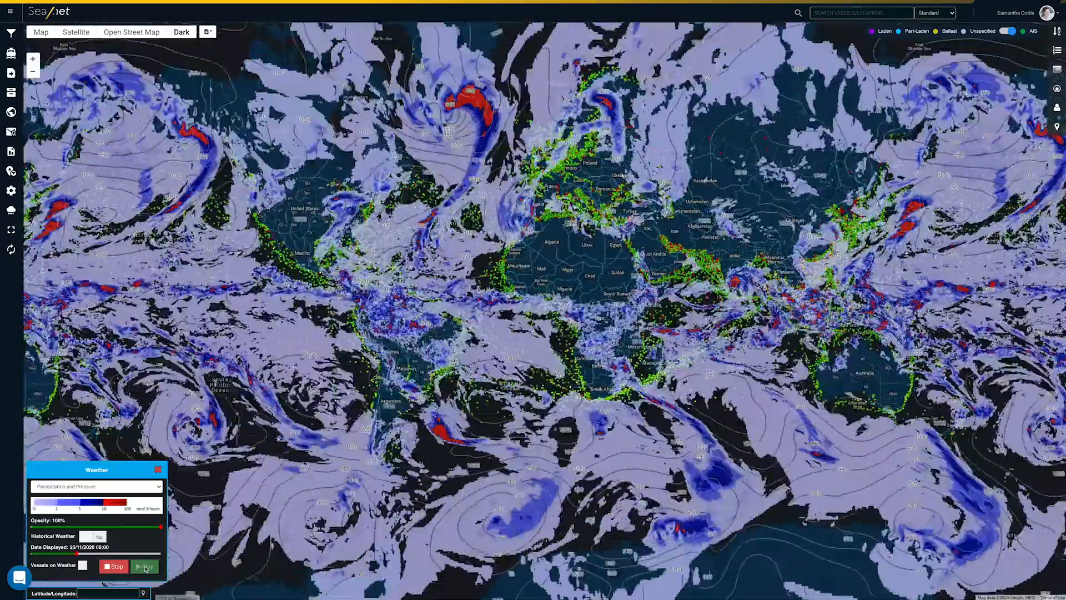
{"action": "left_click", "coordinate": [144, 566]}
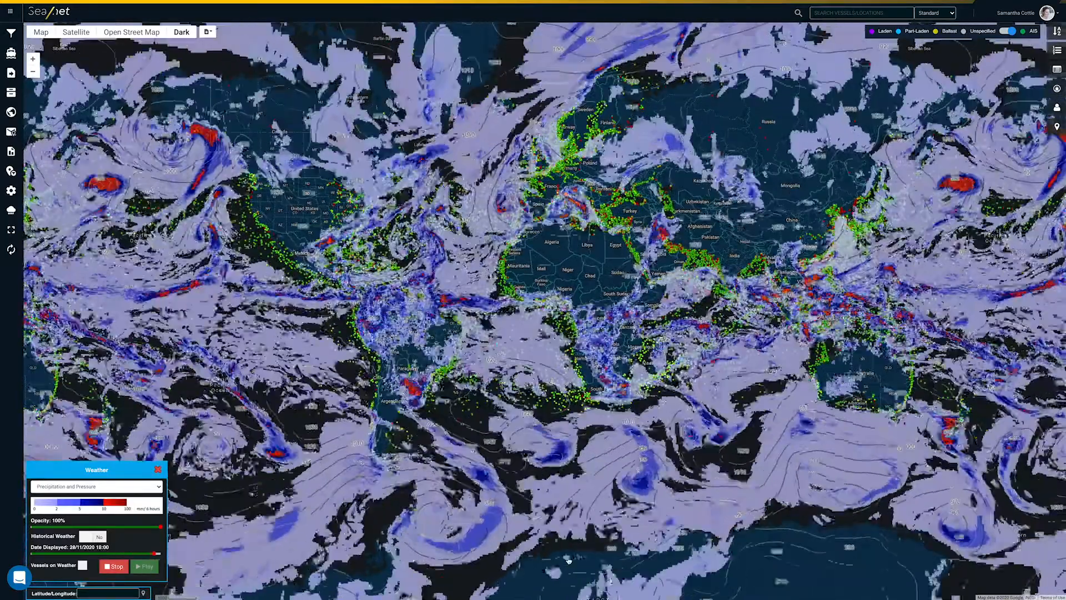
{"action": "left_click", "coordinate": [95, 486]}
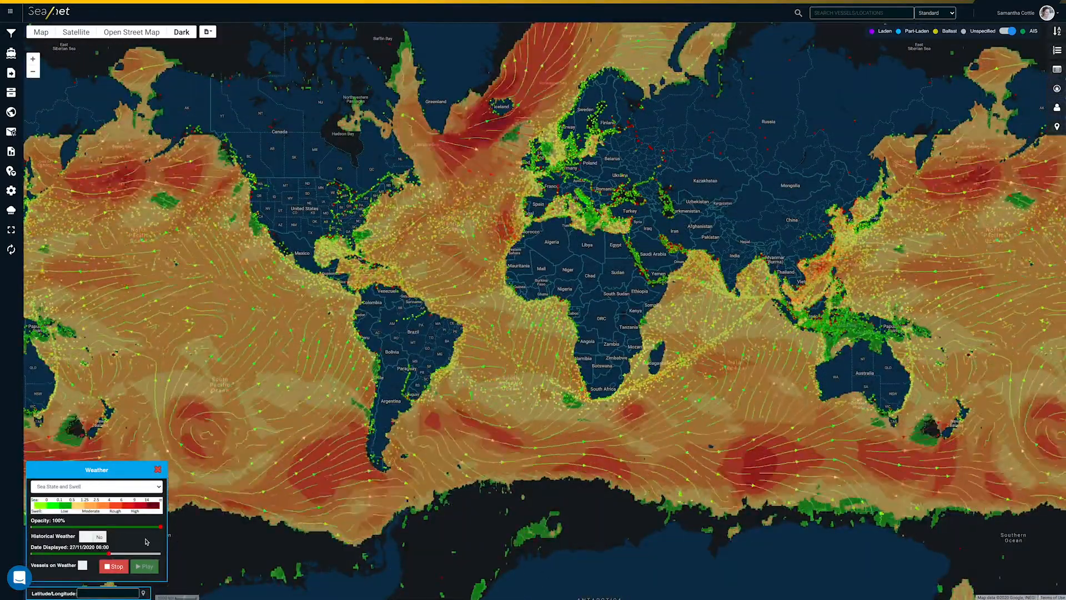
{"action": "left_click", "coordinate": [96, 487]}
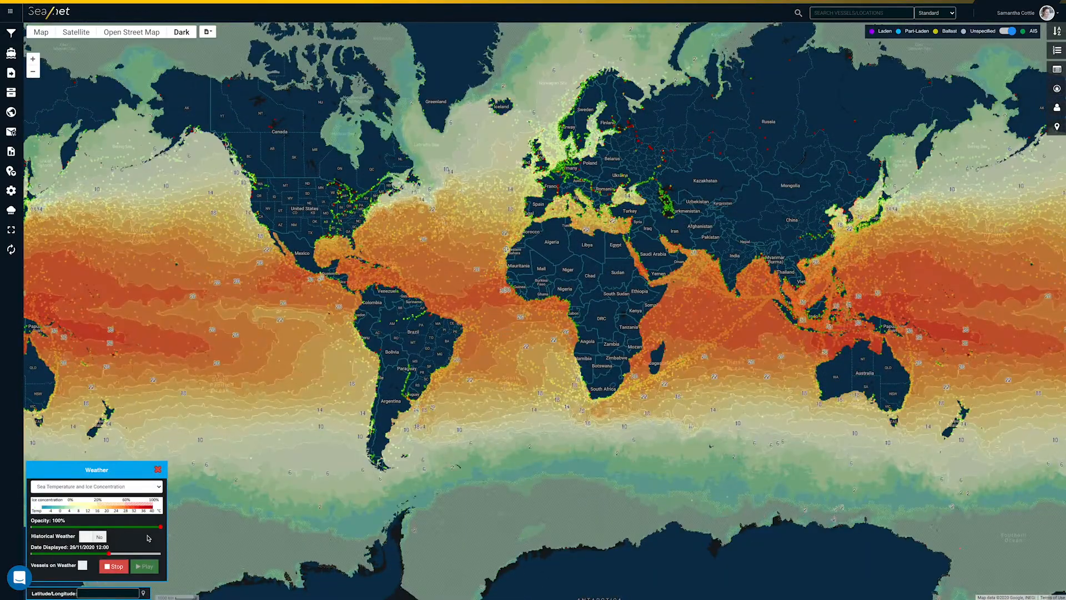
{"action": "left_click", "coordinate": [96, 486]}
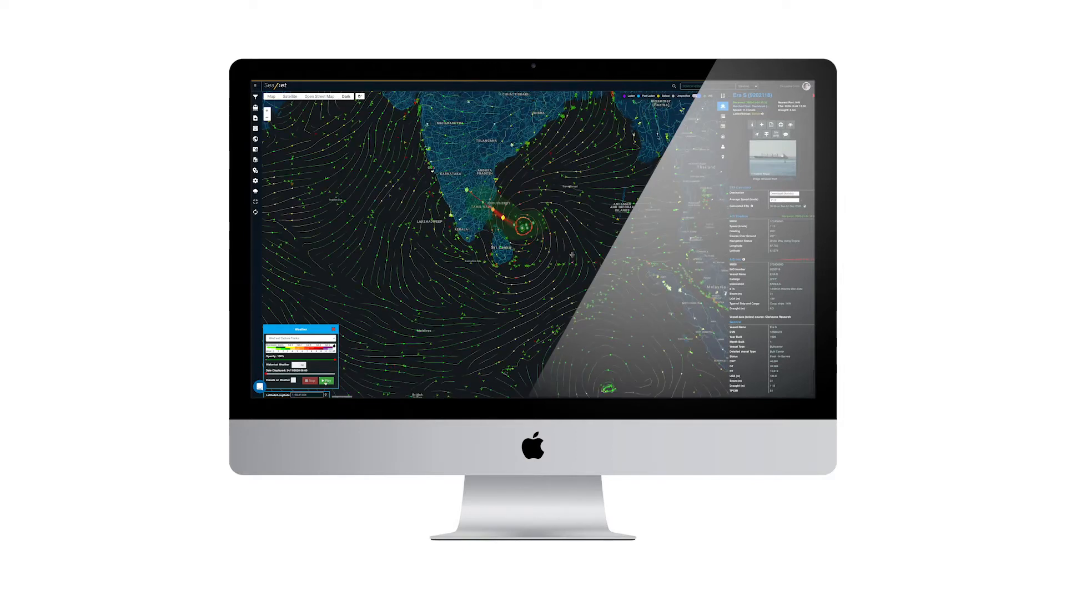
{"action": "left_click", "coordinate": [324, 379]}
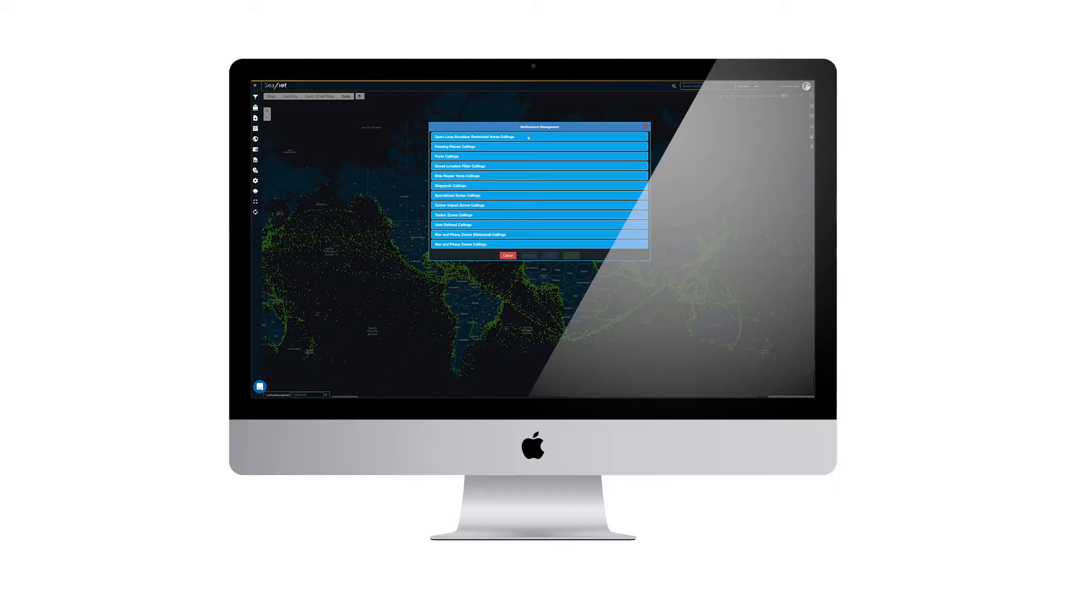
- Under Ports Callings, choose the vessel-leaves-port alert and continue to vessel criteria
{"action": "left_click", "coordinate": [537, 136]}
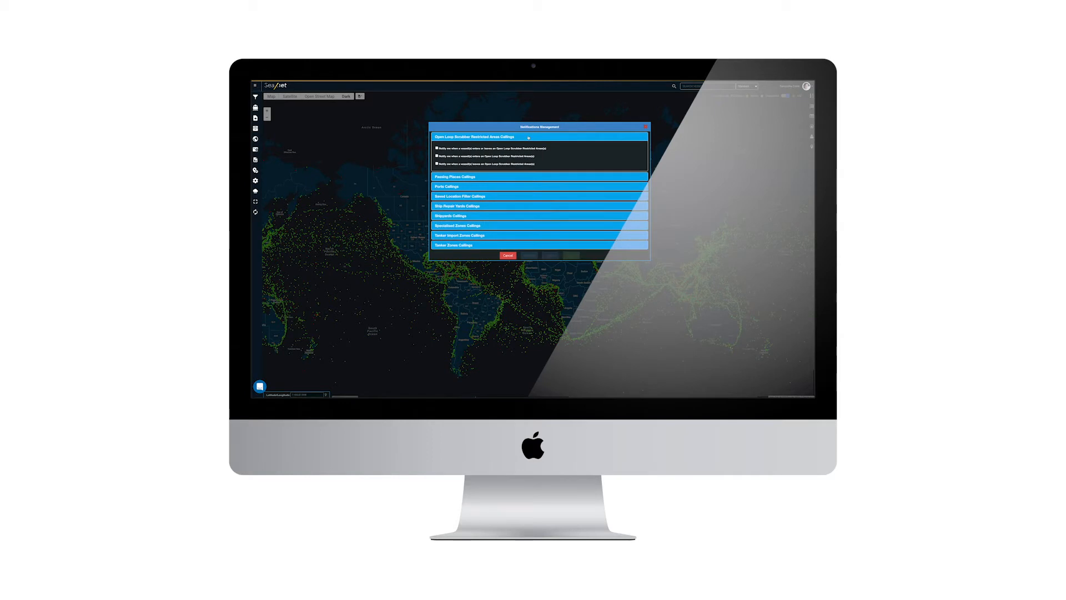
{"action": "left_click", "coordinate": [539, 136]}
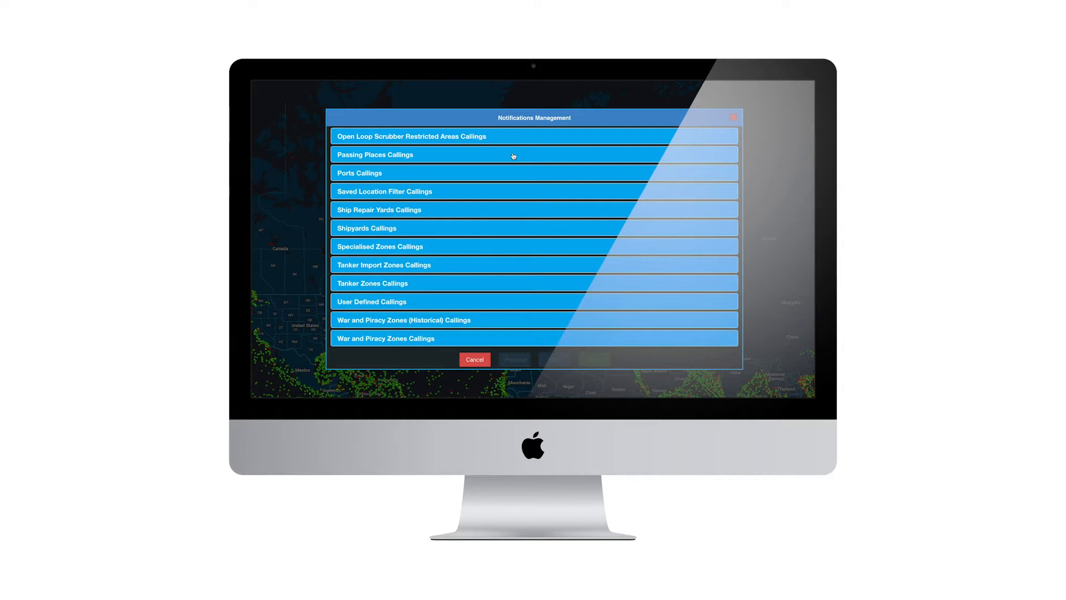
{"action": "left_click", "coordinate": [534, 173]}
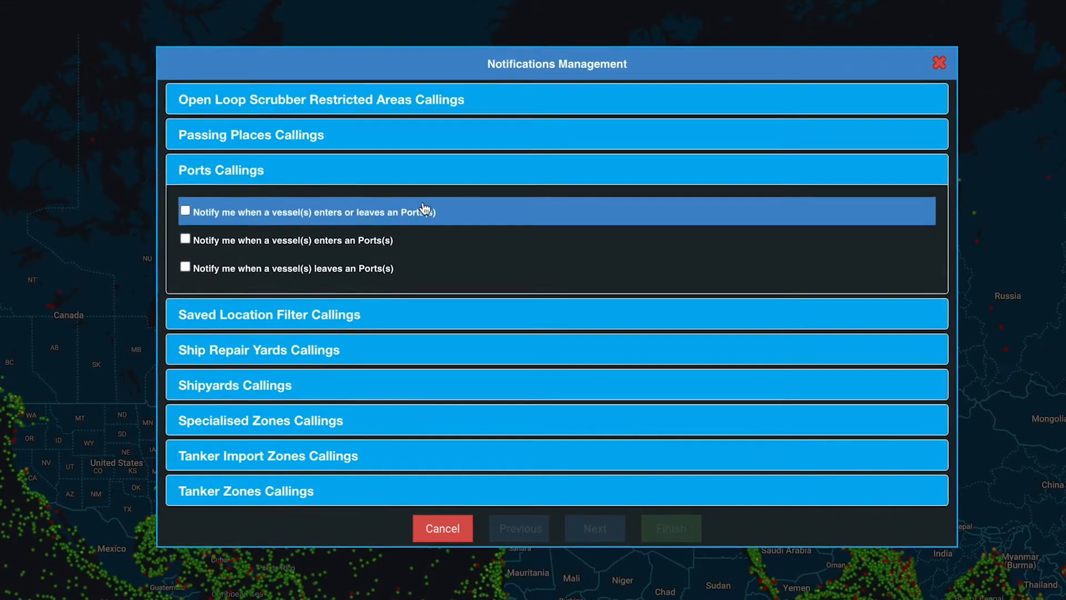
{"action": "left_click", "coordinate": [185, 211]}
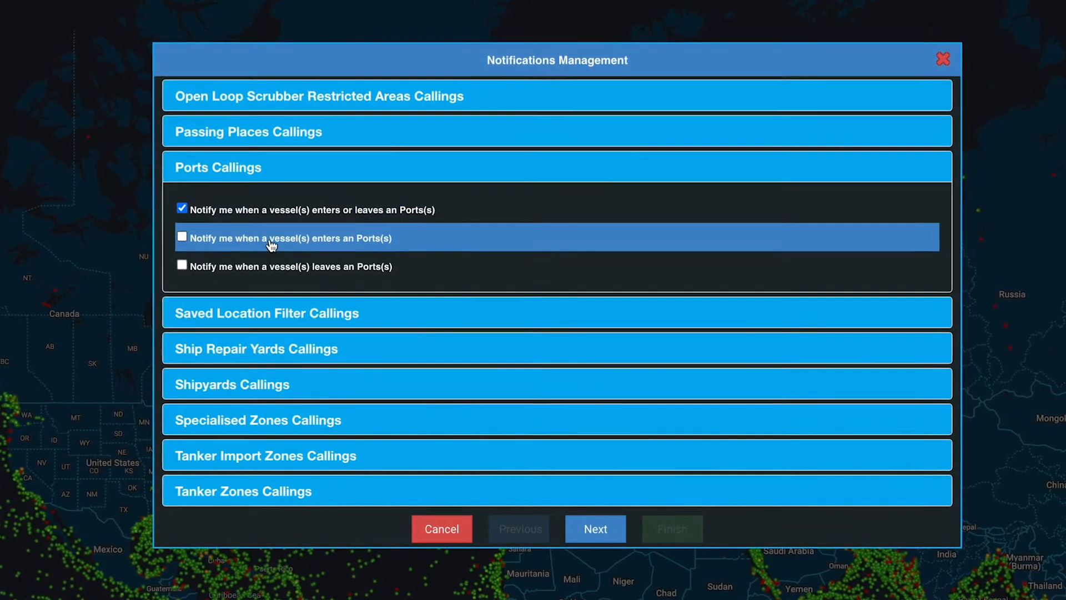
{"action": "left_click", "coordinate": [182, 236]}
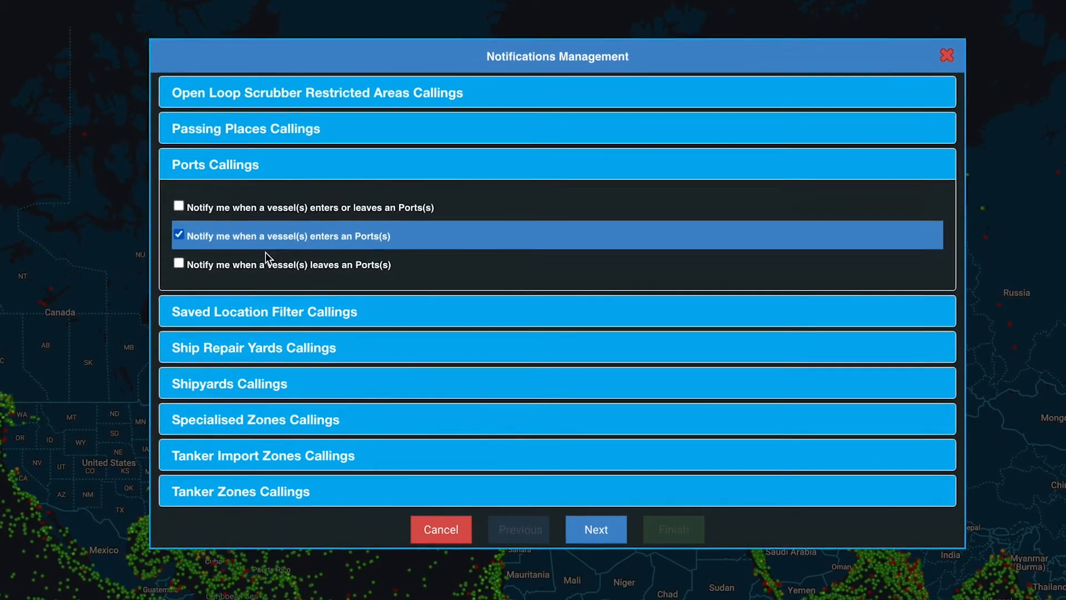
{"action": "left_click", "coordinate": [179, 262]}
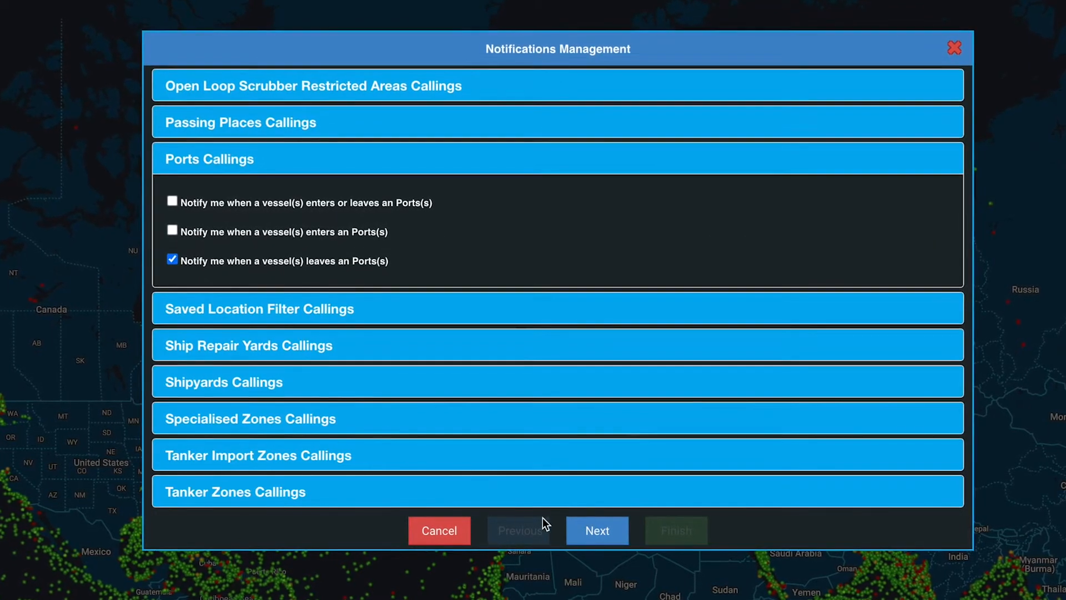
{"action": "left_click", "coordinate": [597, 531]}
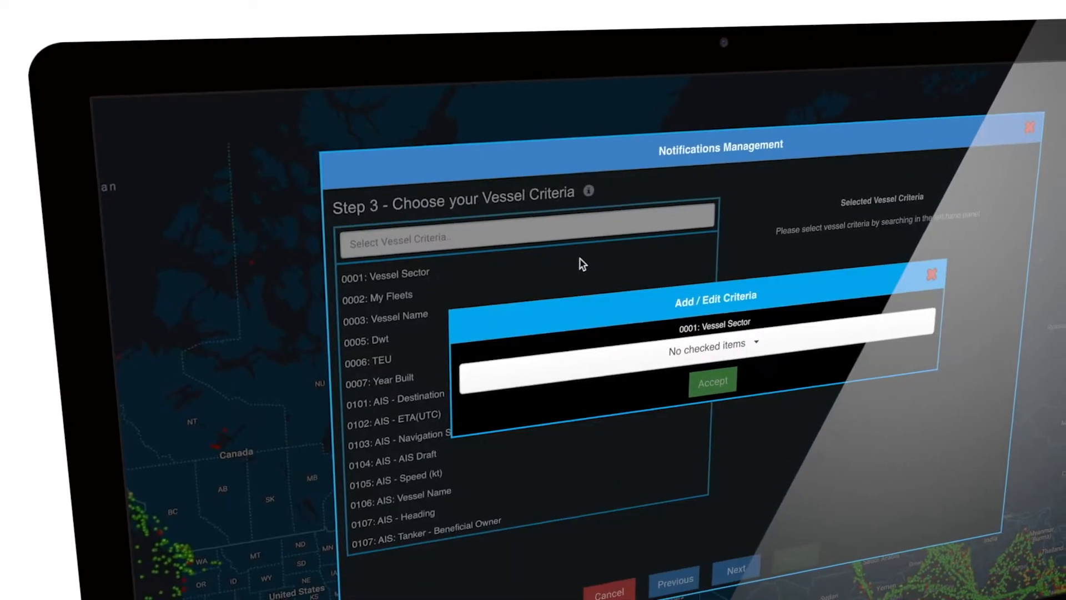
- Restrict the Vessel Sector criterion to Bulker
{"action": "left_click", "coordinate": [709, 342]}
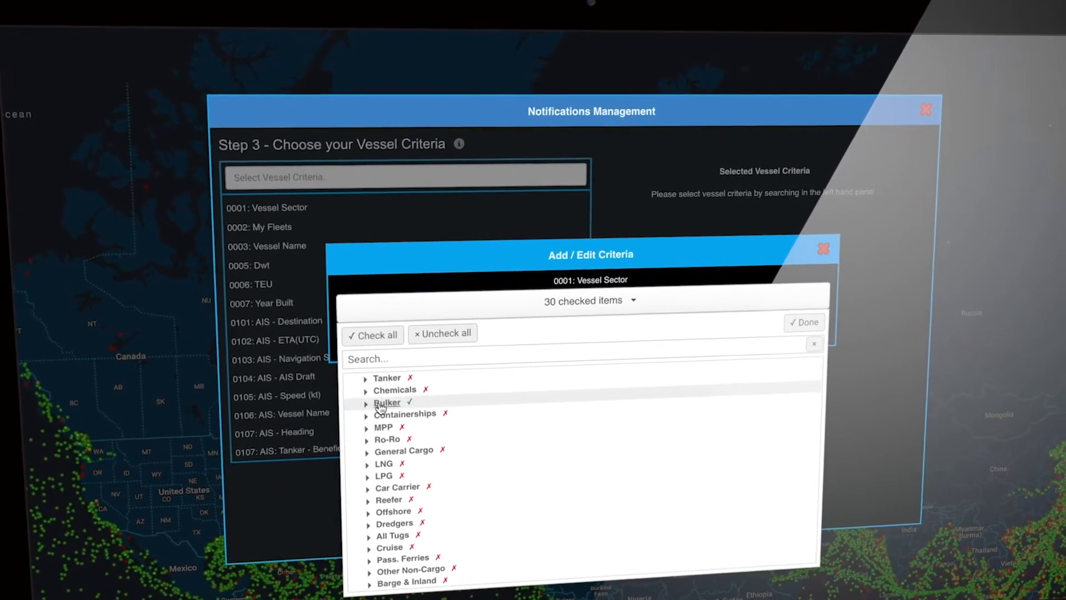
{"action": "left_click", "coordinate": [804, 321]}
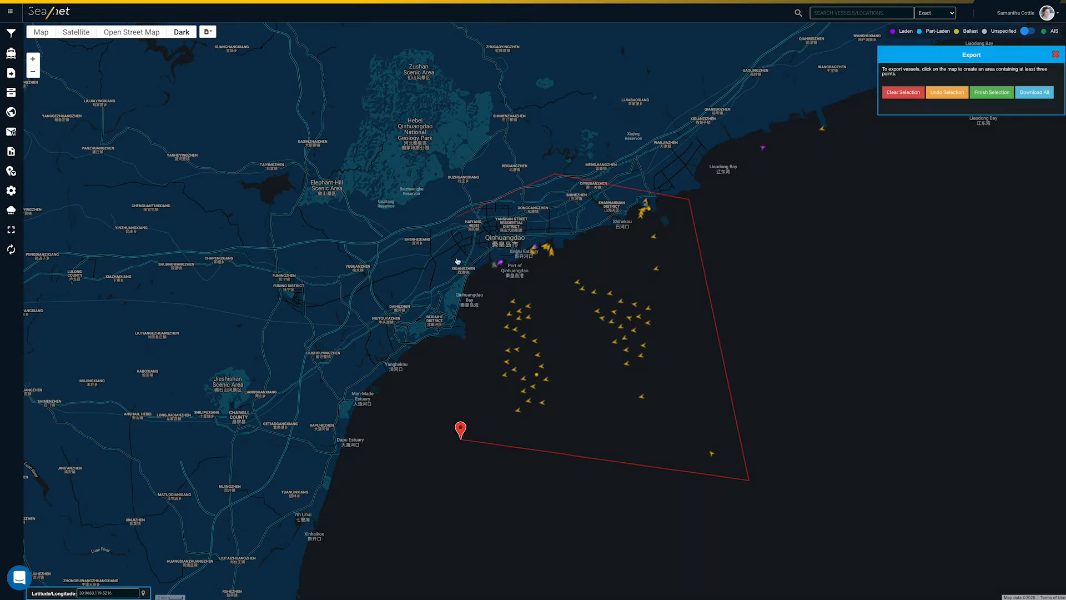
- Finish the polygon off Qinhuangdao and open the downloaded SeanetExport.xlsx
{"action": "left_click", "coordinate": [1033, 92]}
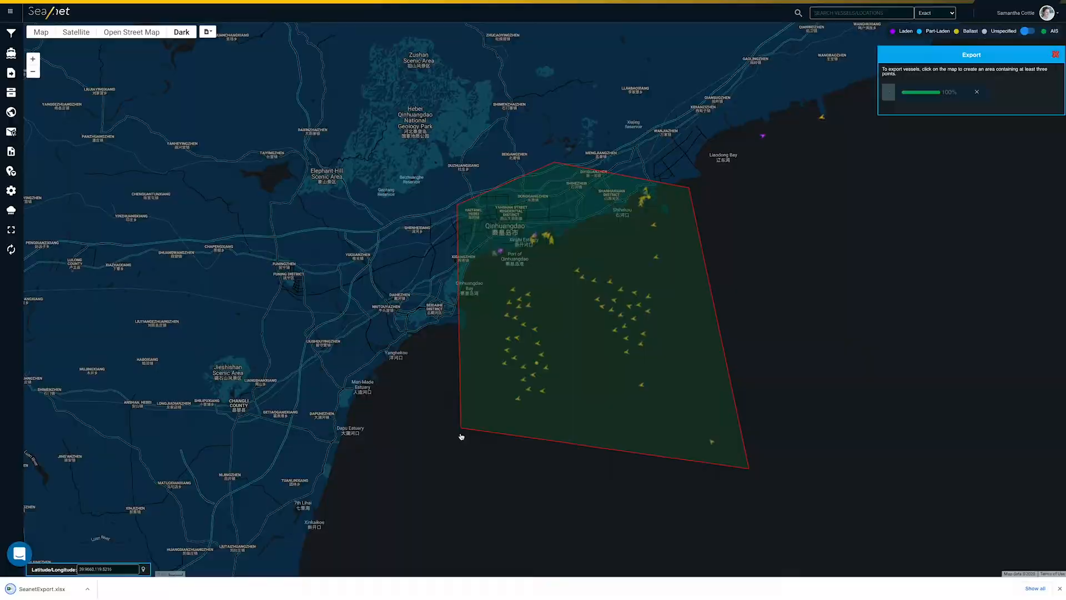
{"action": "left_click", "coordinate": [43, 589]}
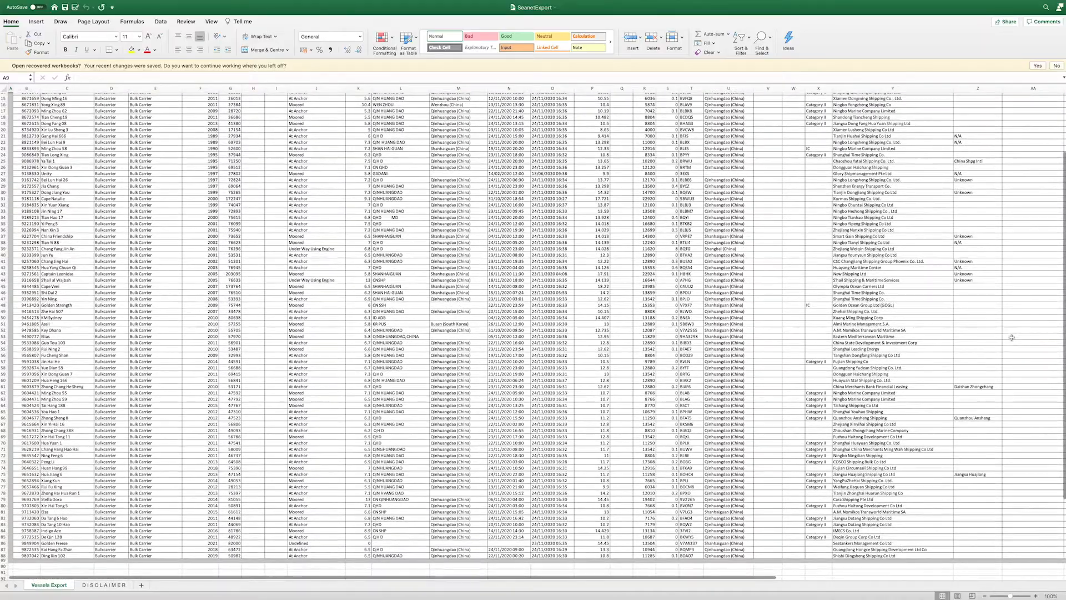
{"action": "scroll", "scroll_direction": "down", "scroll_amount": 3}
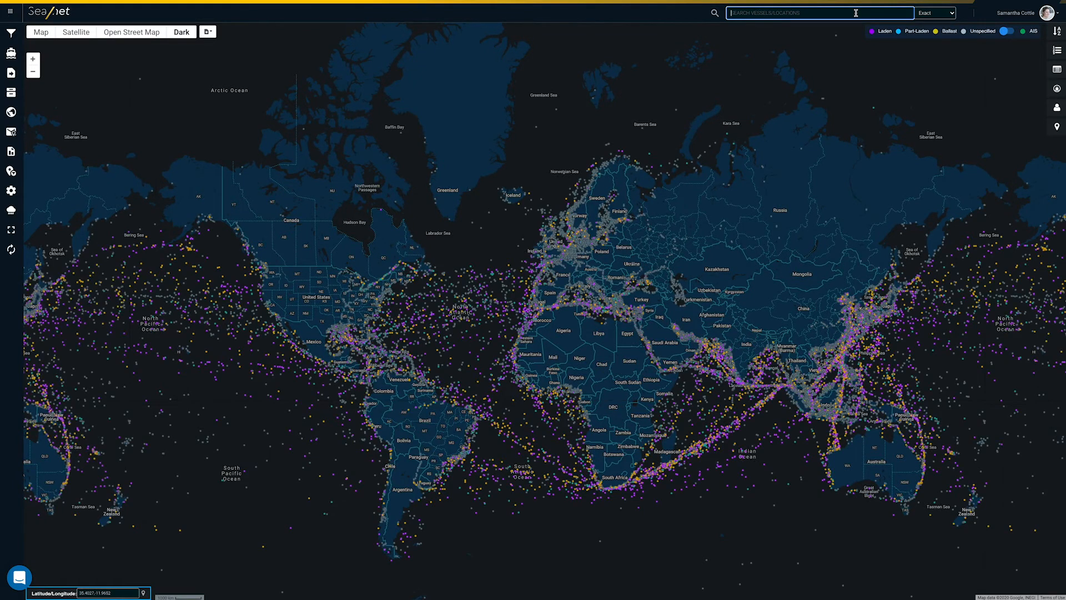
- Search for vessel 'ARKLOW SPRAY' and open its full vessel information
{"action": "type", "text": "ARKLOW SPRAY"}
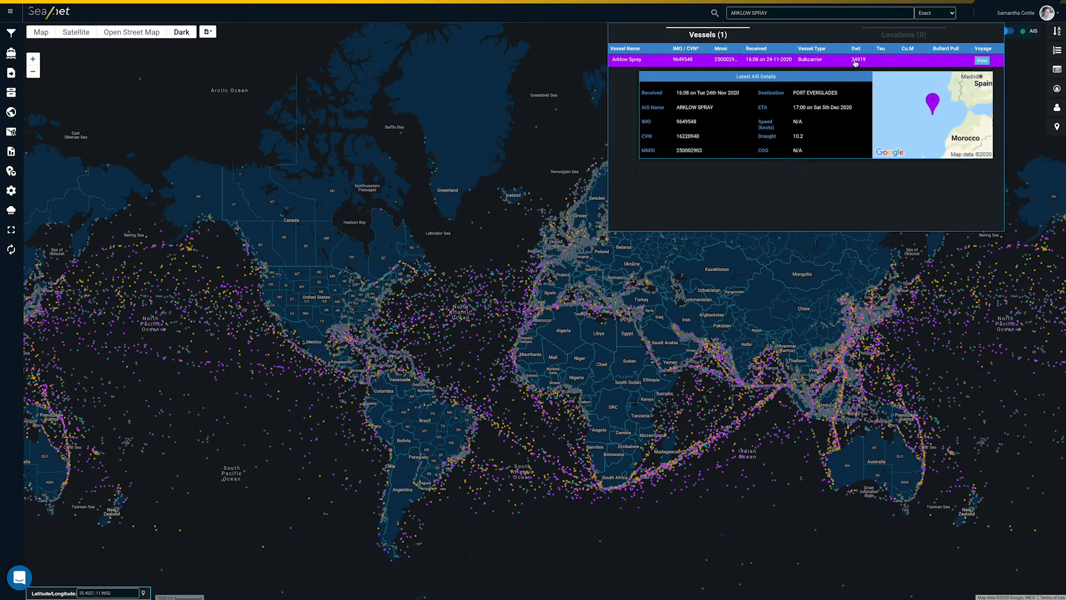
{"action": "left_click", "coordinate": [981, 60]}
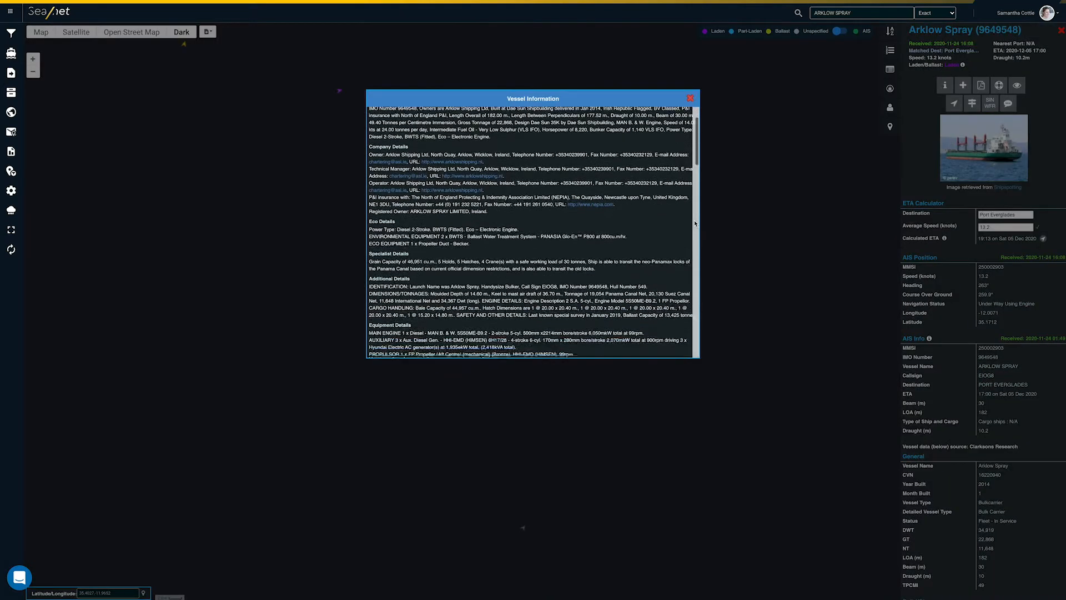
{"action": "scroll", "scroll_direction": "down", "scroll_amount": 3}
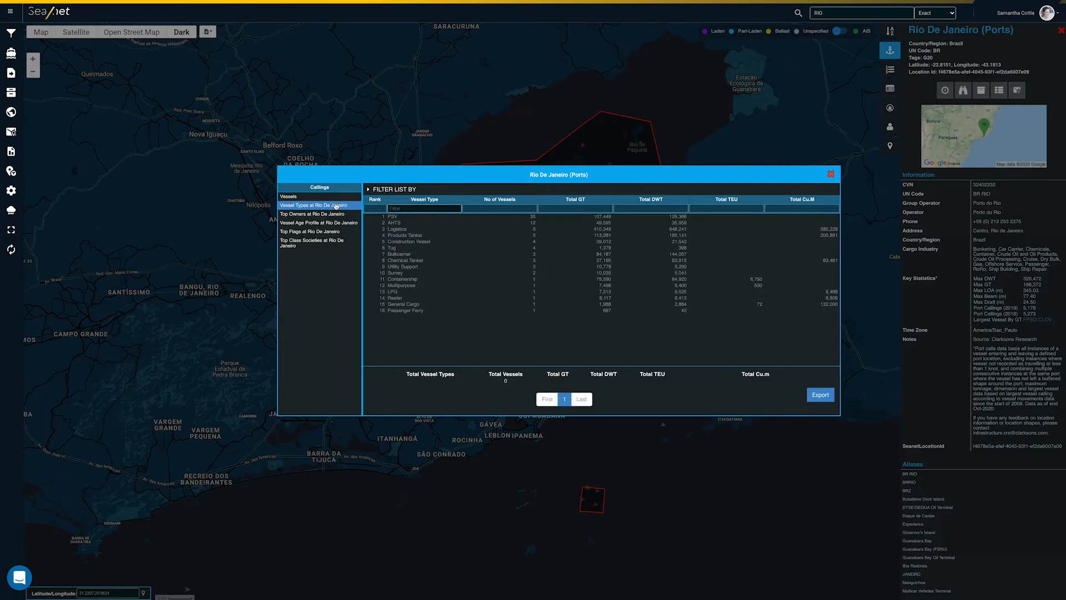
- View Rio De Janeiro's top owners, vessel age profile, class societies, then vessels destined there
{"action": "left_click", "coordinate": [313, 214]}
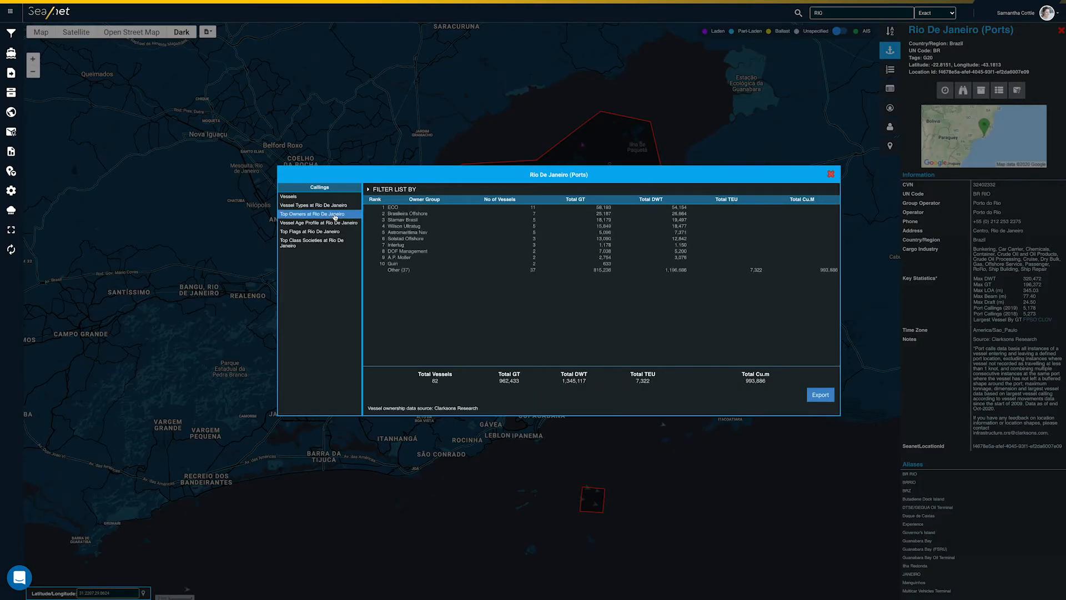
{"action": "left_click", "coordinate": [318, 222]}
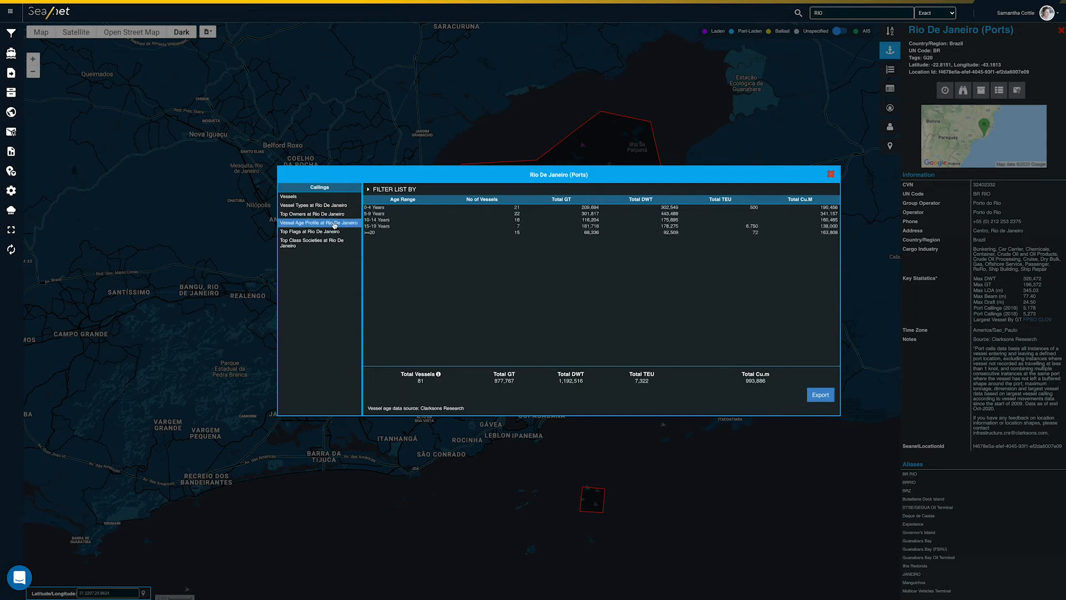
{"action": "left_click", "coordinate": [316, 243]}
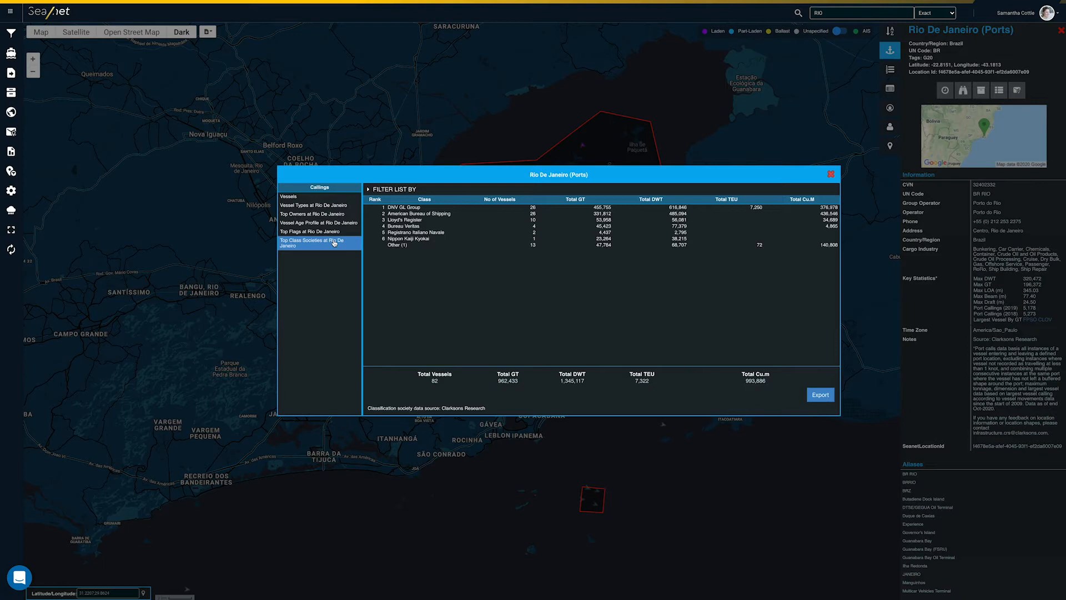
{"action": "left_click", "coordinate": [288, 196]}
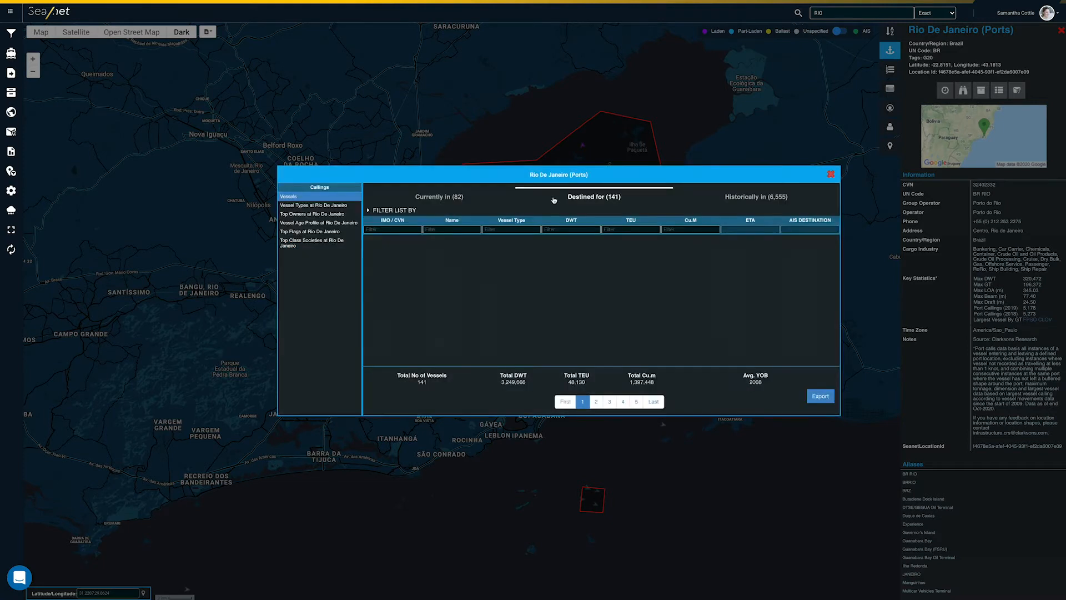
{"action": "left_click", "coordinate": [592, 197]}
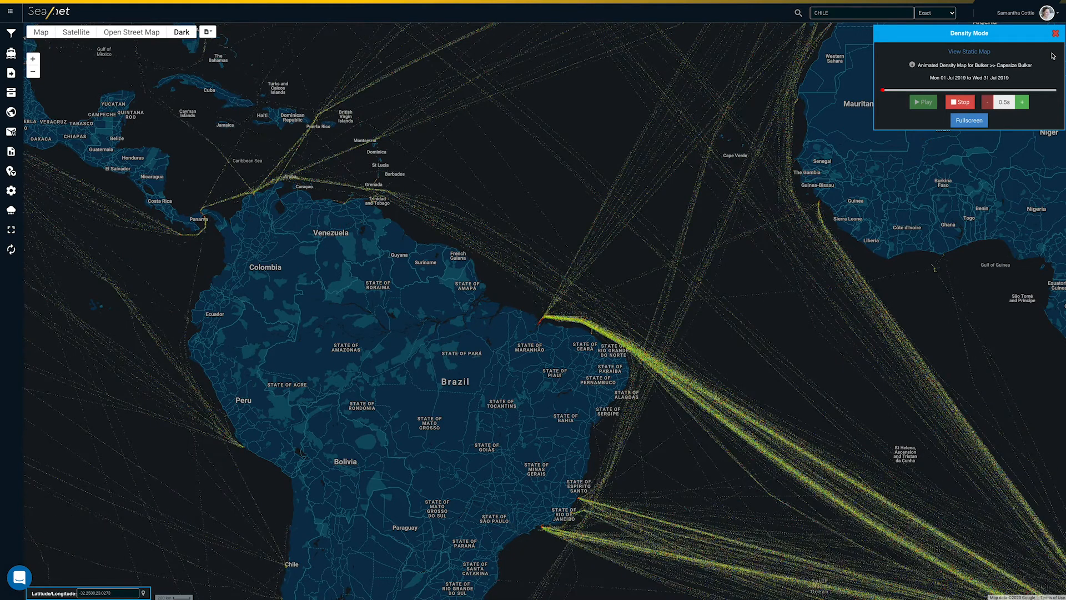
- Switch the July 2019 Capesize Bulker density map to fullscreen
{"action": "left_click", "coordinate": [968, 120]}
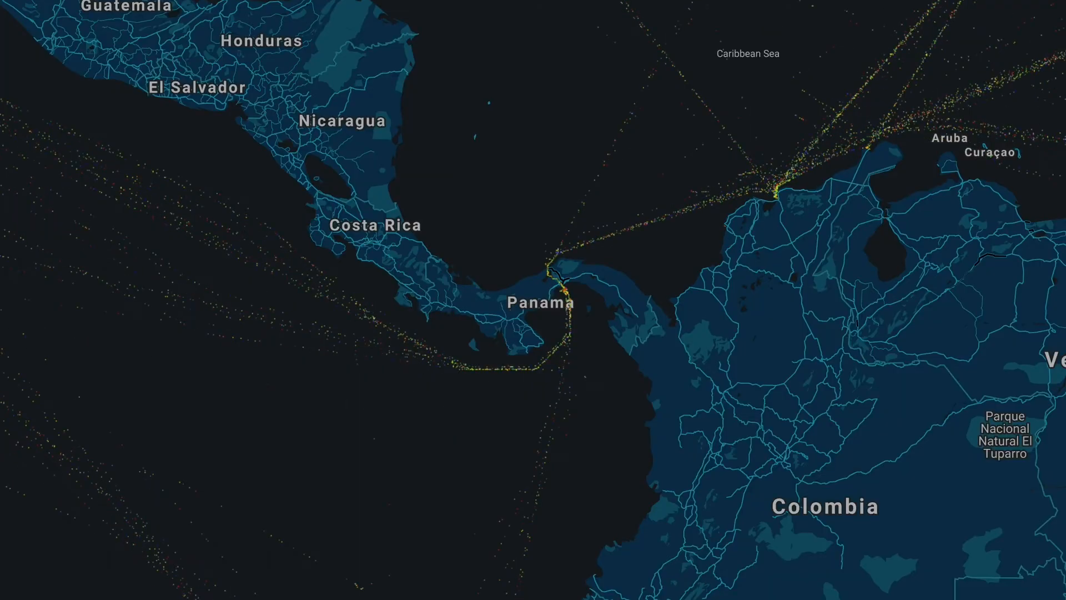